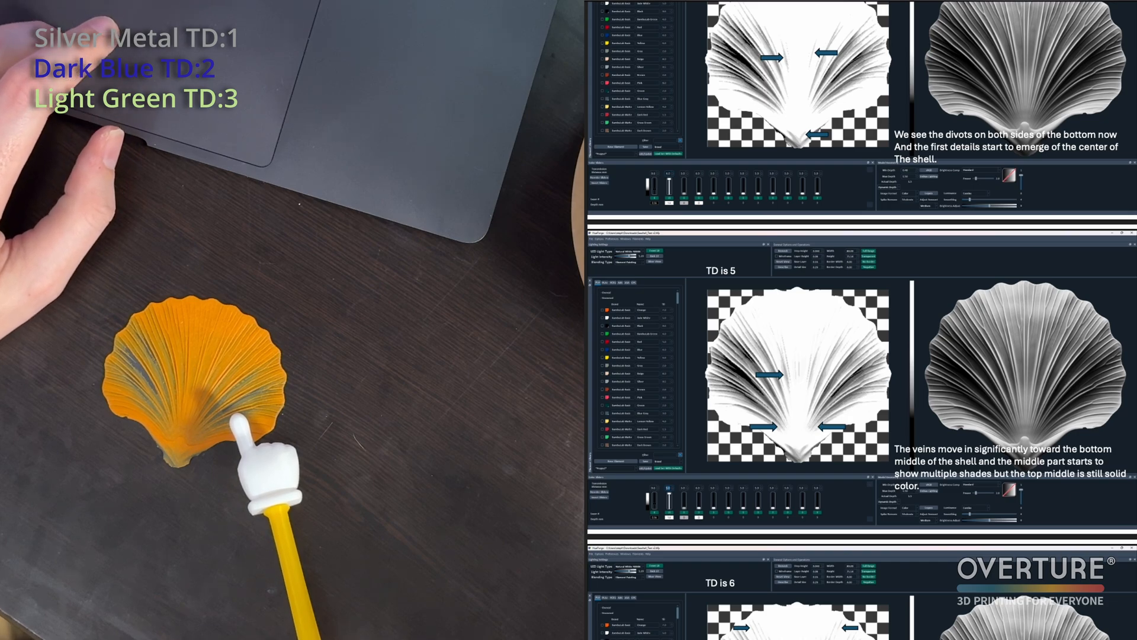
scroll(down, 3)
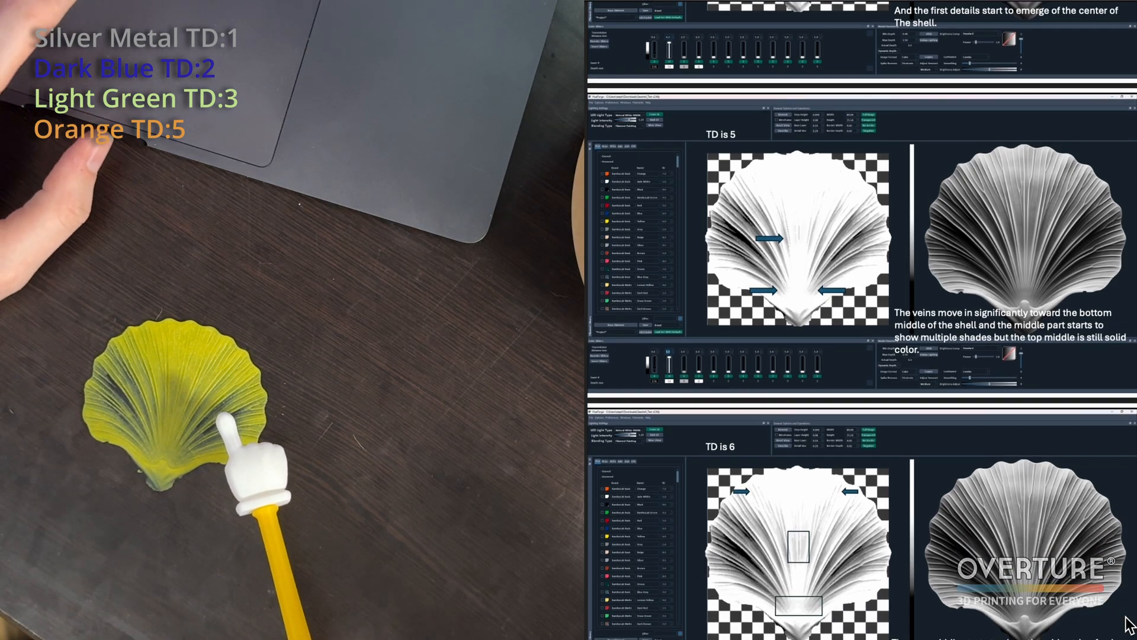
scroll(down, 3)
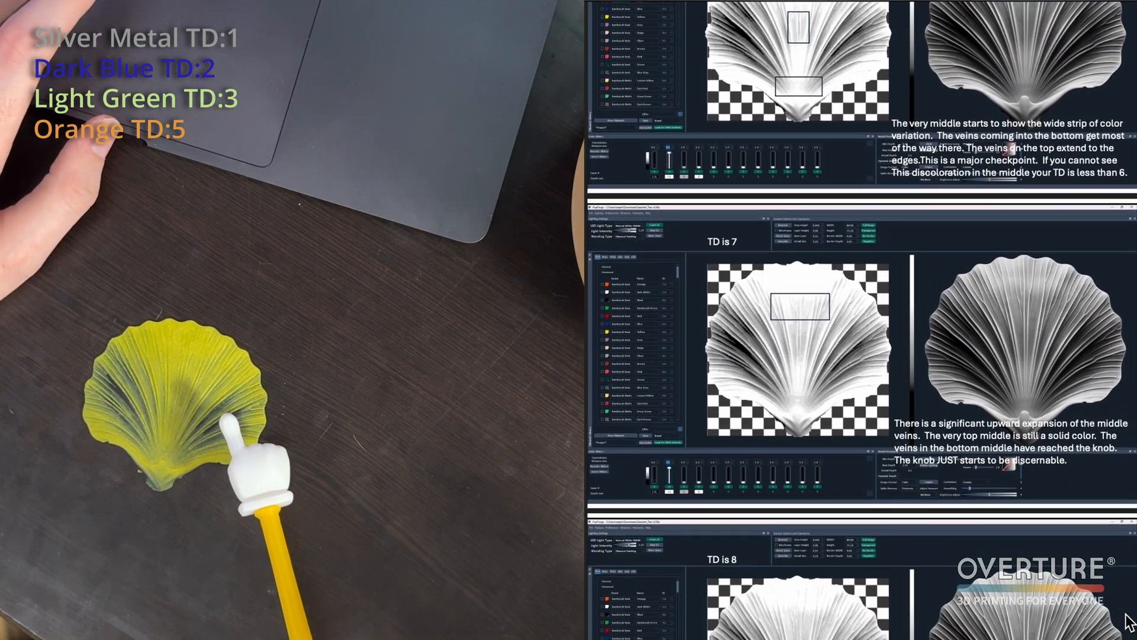